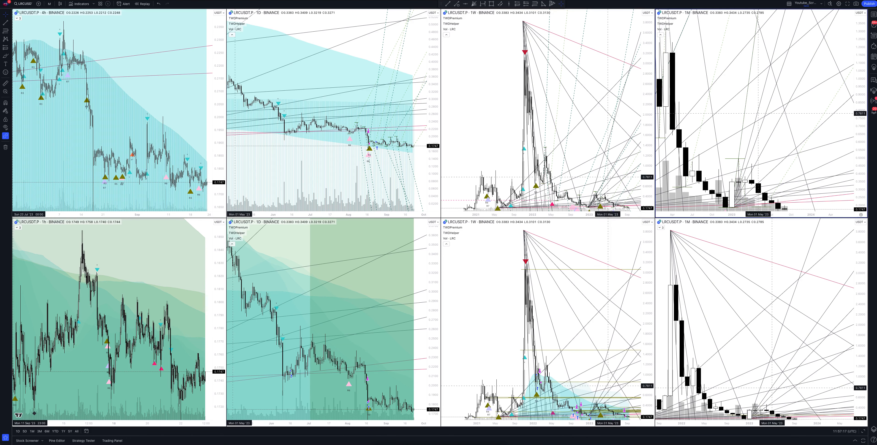
Step: Maximize the 1D LRCUSDT.P pane so it fills the whole screen
left_click(871, 420)
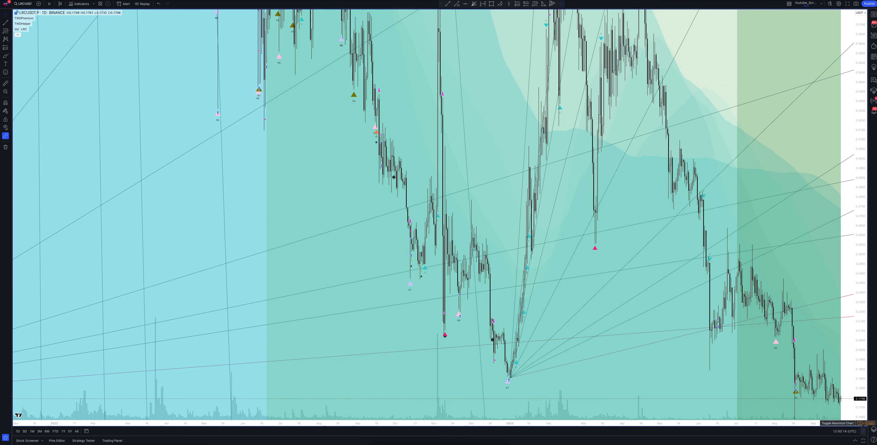
left_click(83, 441)
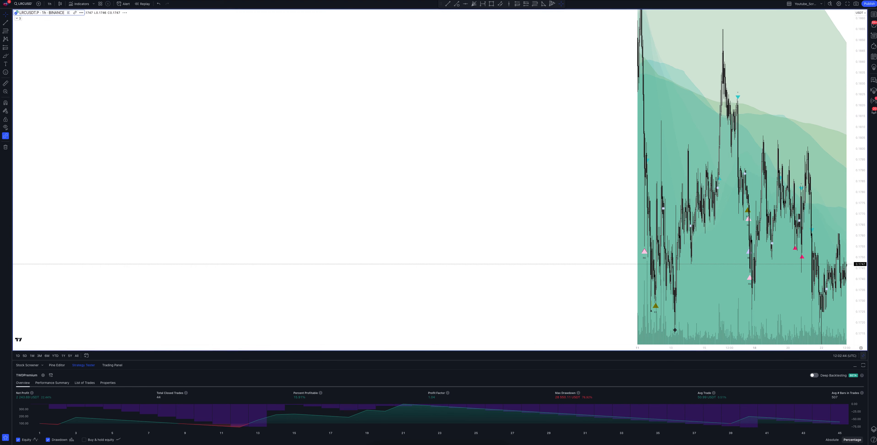
Step: Move the LRCUSDT.P chart off the 1-hour interval to the 3-hour timeframe
left_click(49, 4)
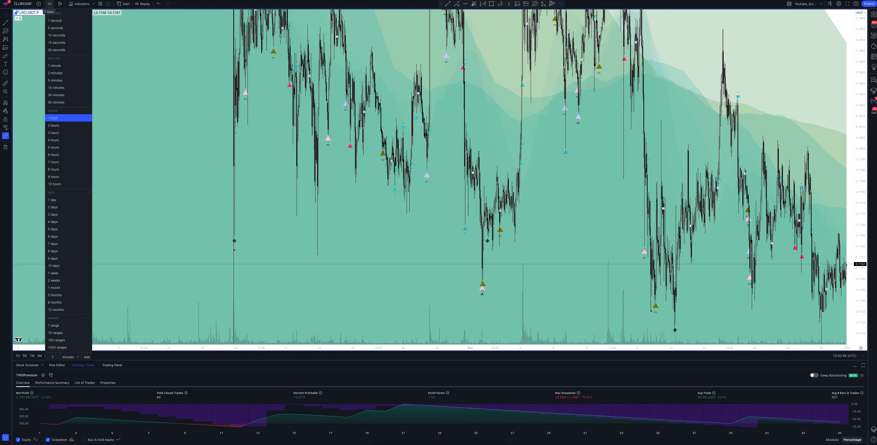
left_click(53, 117)
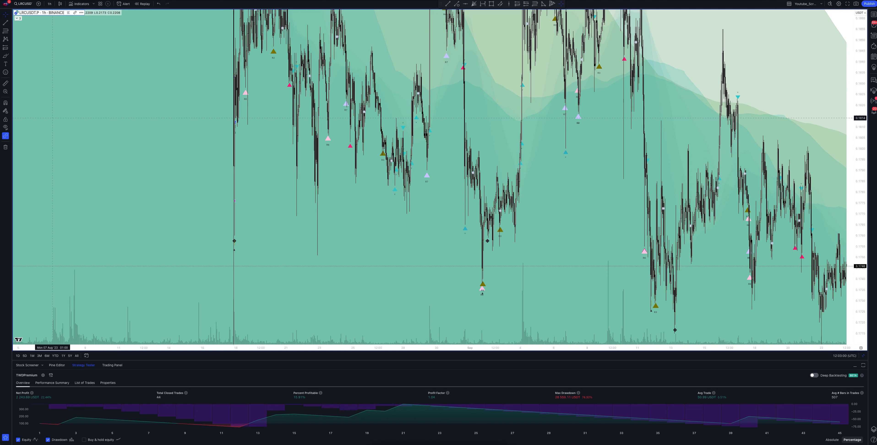
left_click(49, 4)
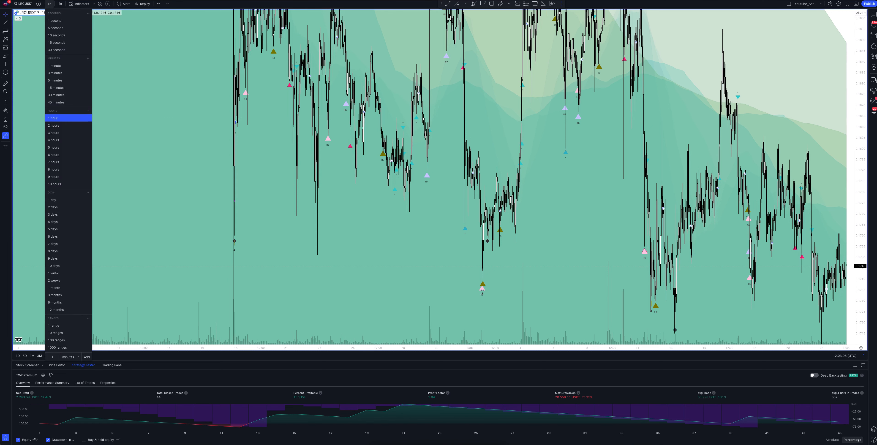
left_click(54, 125)
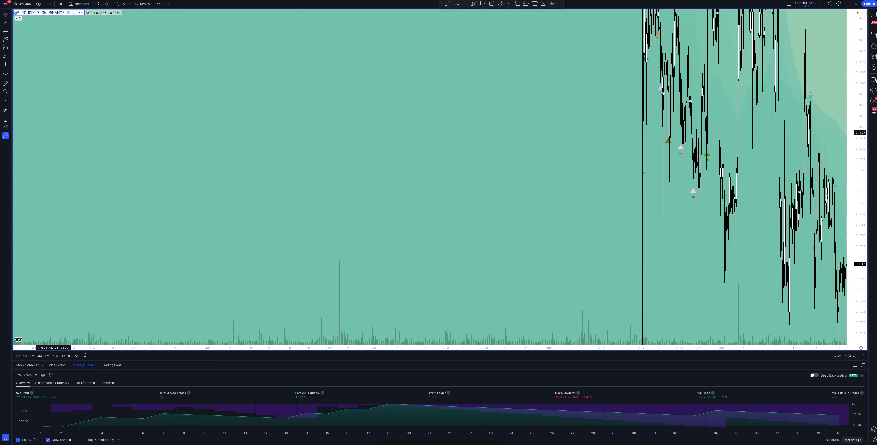
left_click(49, 4)
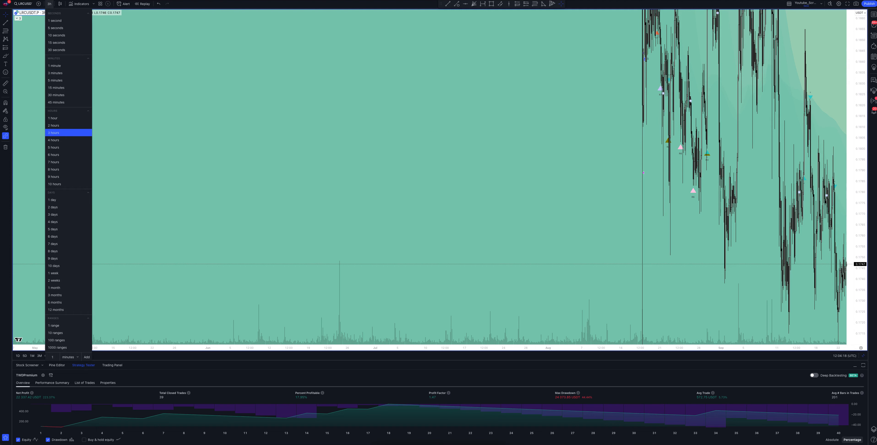
left_click(53, 140)
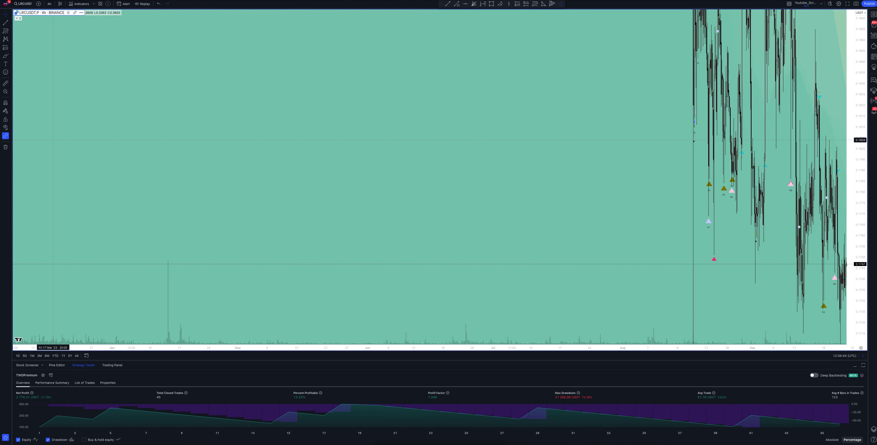
Step: Switch the LRCUSDT chart to the 5-hour timeframe, recalculating to 36 closed trades
left_click(49, 5)
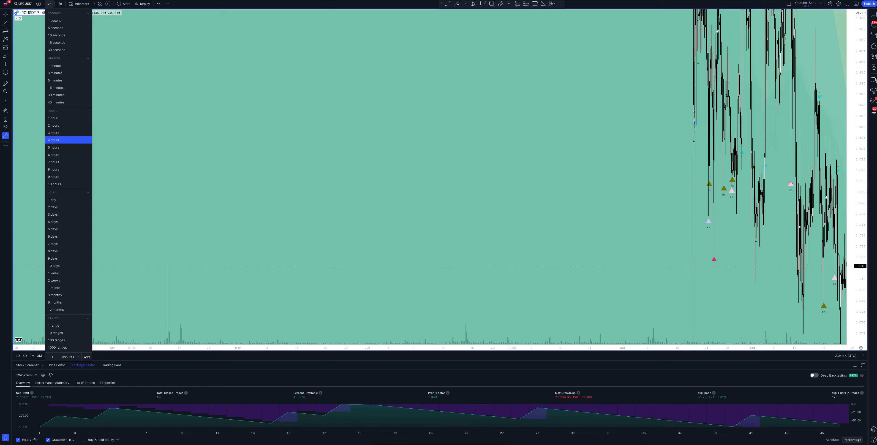
left_click(53, 147)
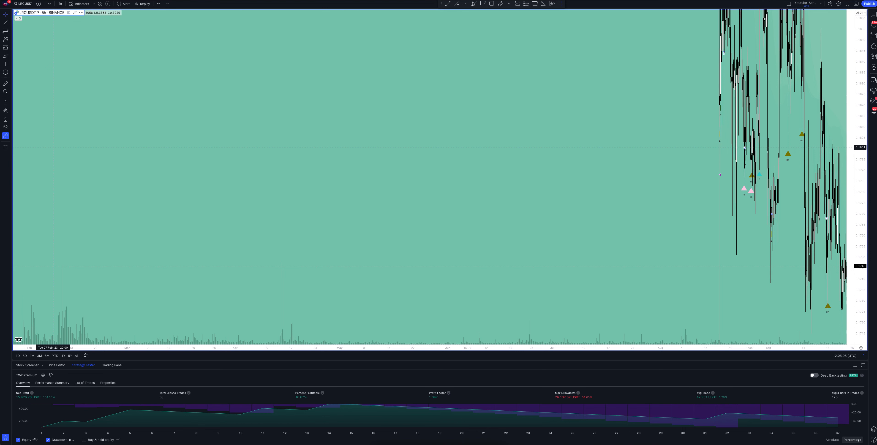
left_click(49, 4)
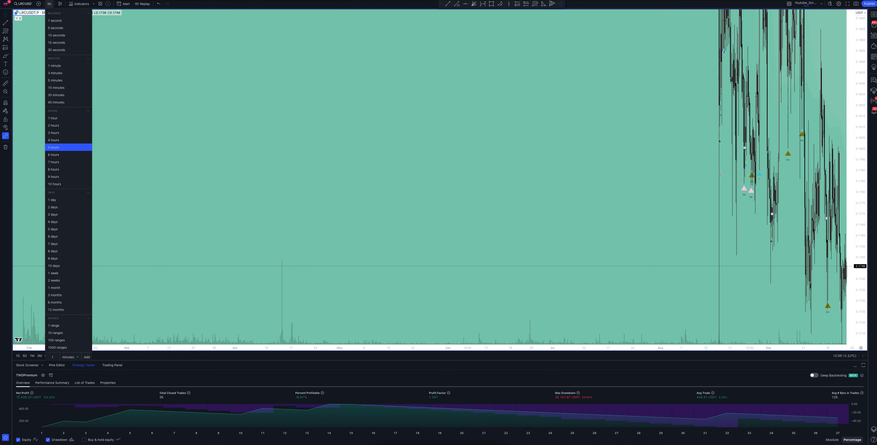
left_click(54, 155)
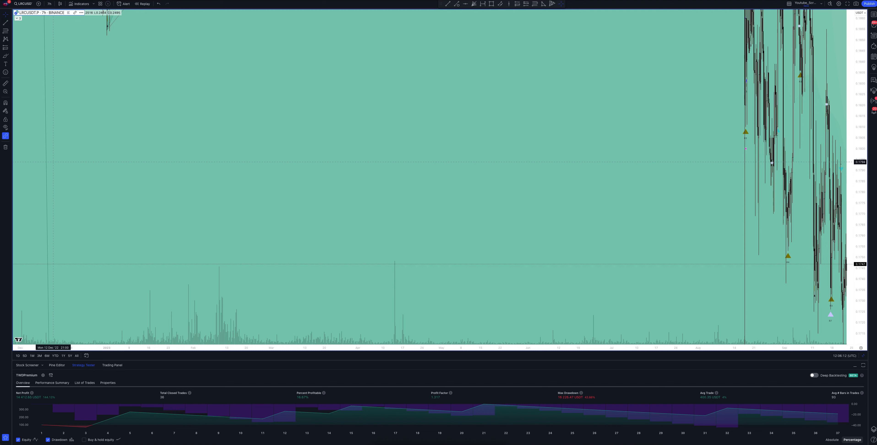
Step: Show the interval choices over the 7-hour LRCUSDT chart
left_click(49, 4)
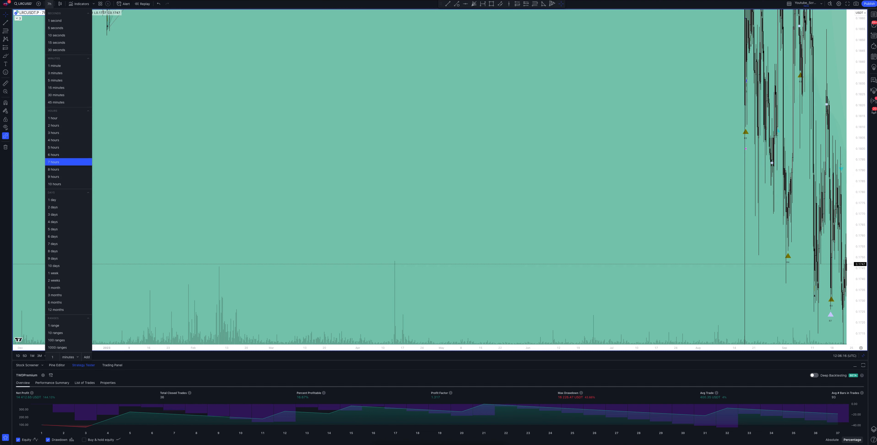
Step: Switch the LRCUSDT chart to the 8-hour timeframe and recalculate the backtest
left_click(53, 170)
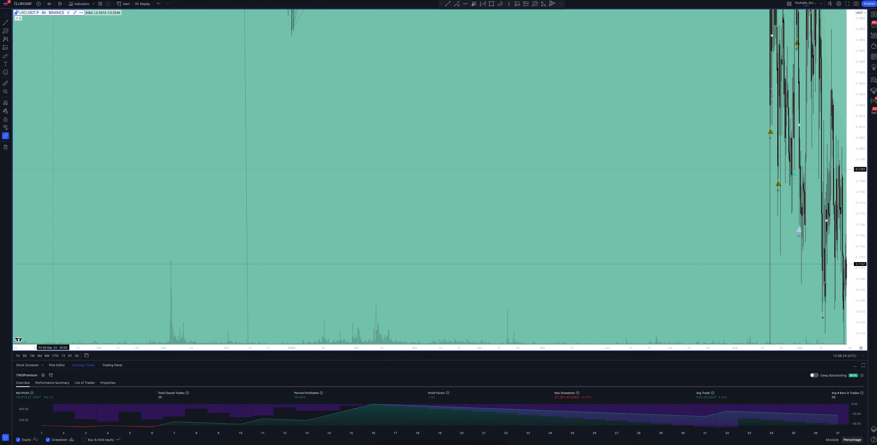
left_click(49, 4)
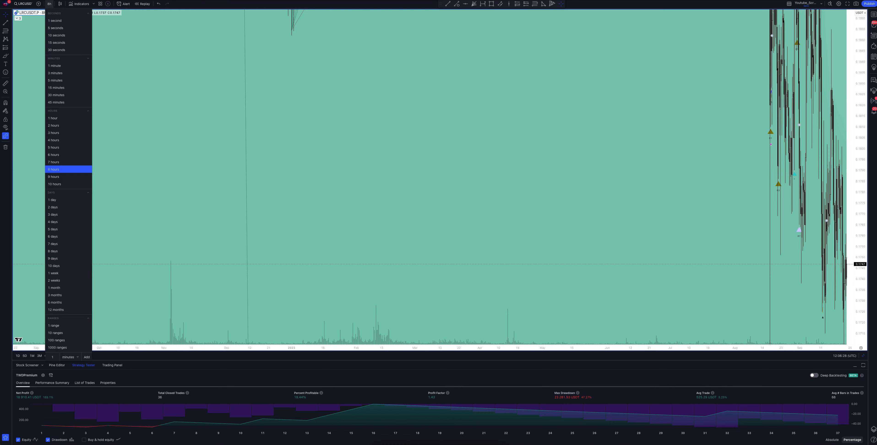